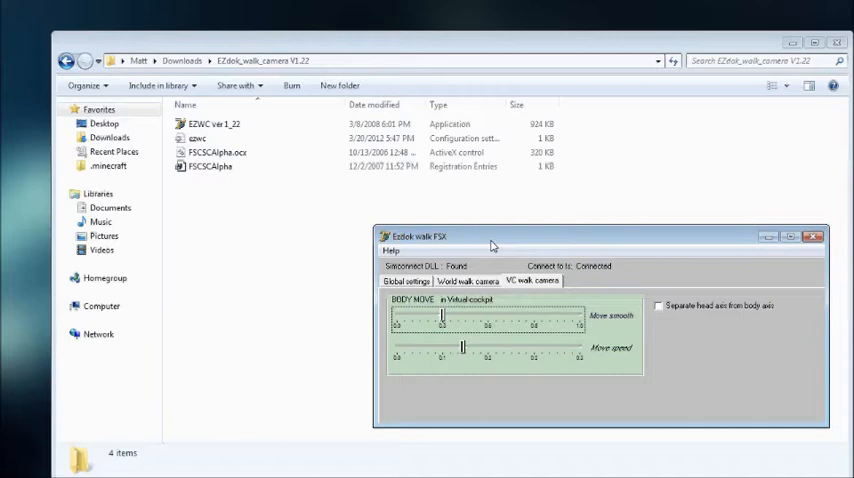
mouse_move(488, 248)
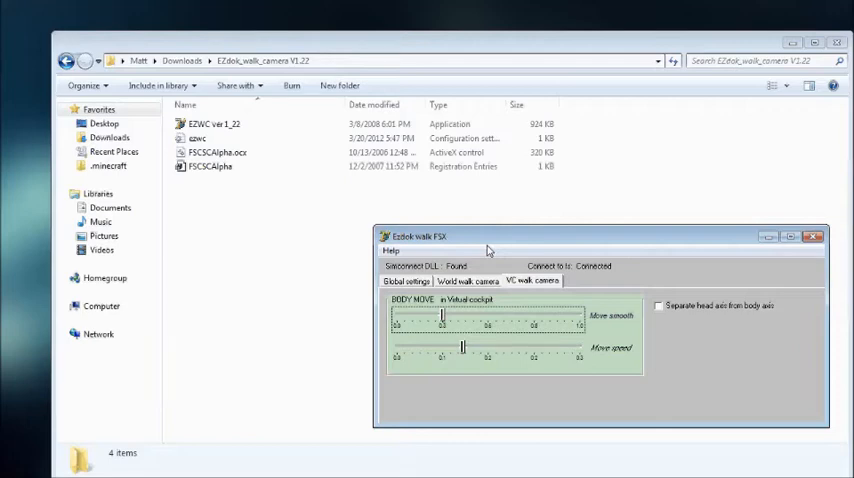
mouse_move(400, 340)
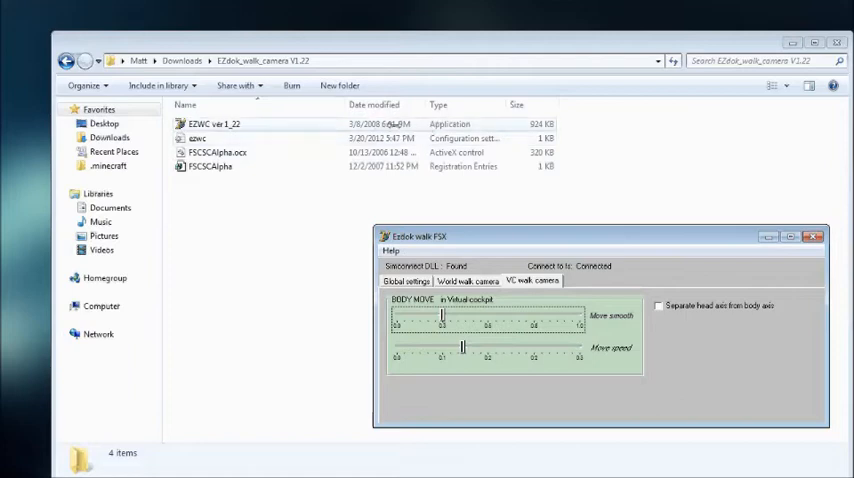
mouse_move(510, 228)
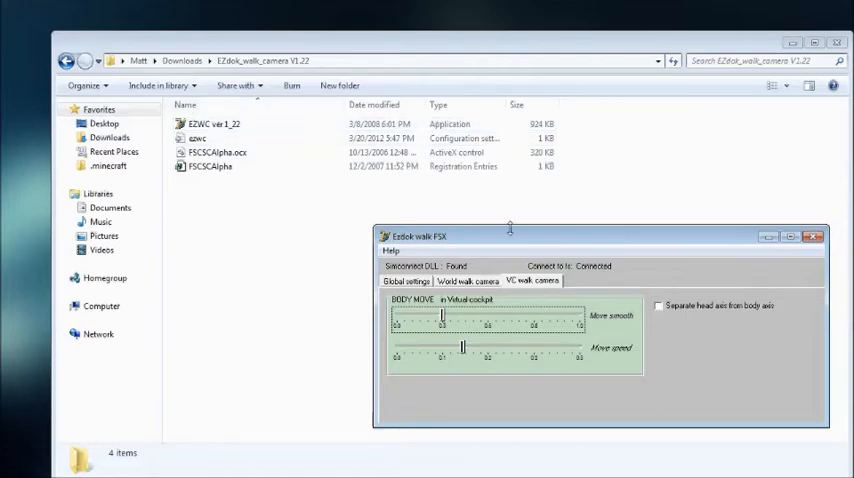
Step: View the walk camera help sheet from the help choices, then close it
click(390, 250)
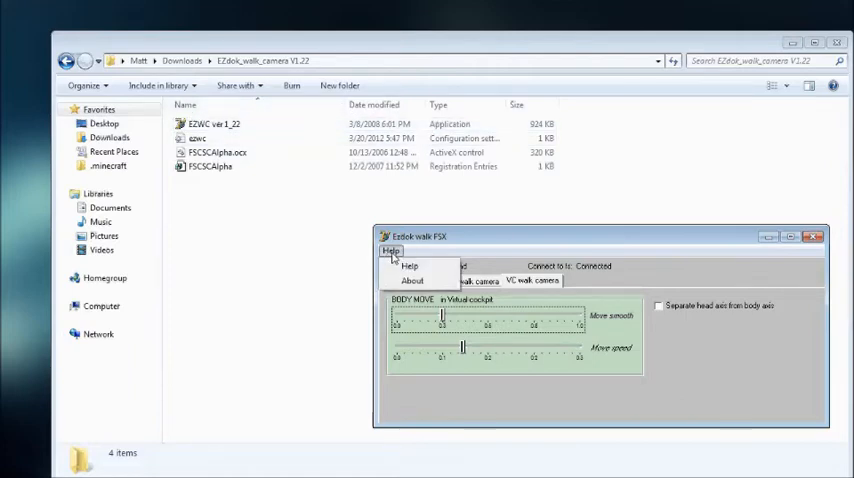
click(408, 266)
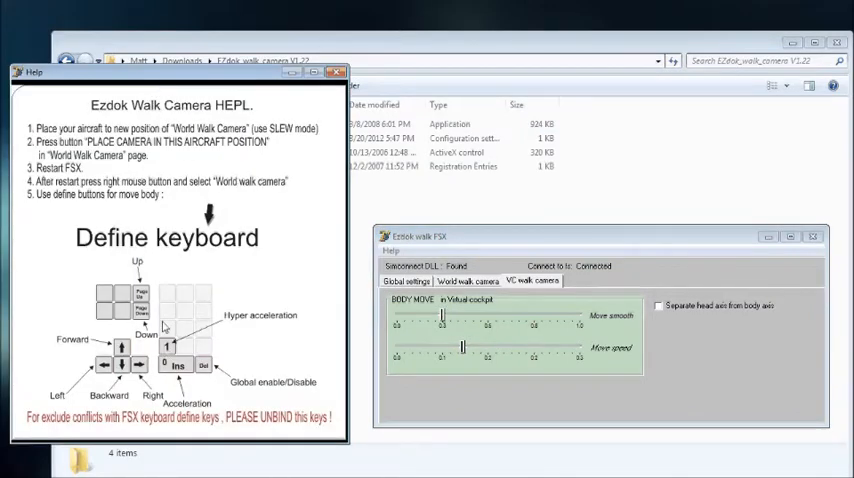
mouse_move(234, 292)
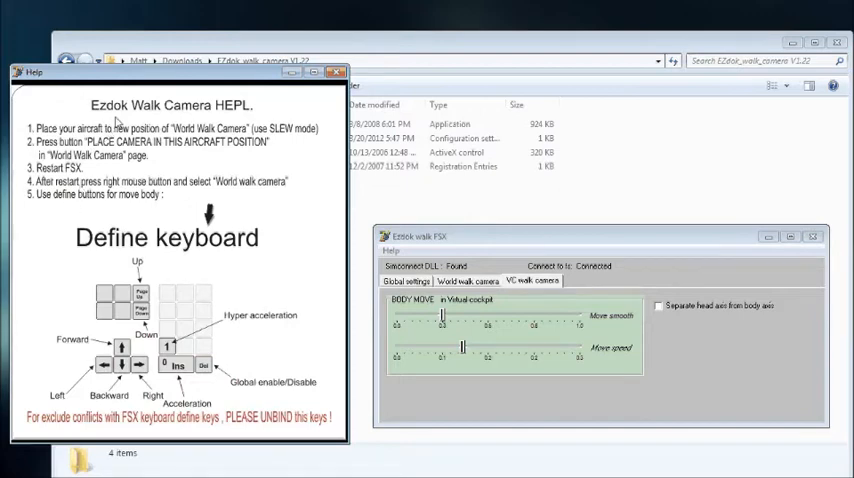
mouse_move(136, 116)
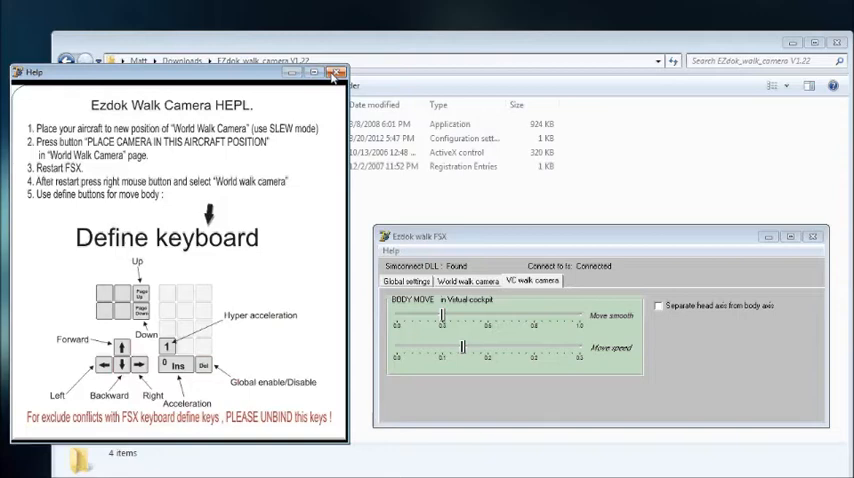
click(336, 72)
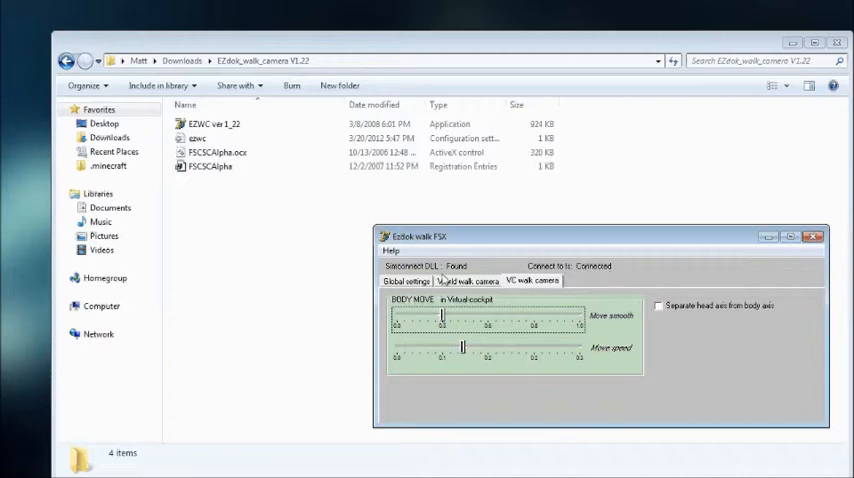
mouse_move(412, 272)
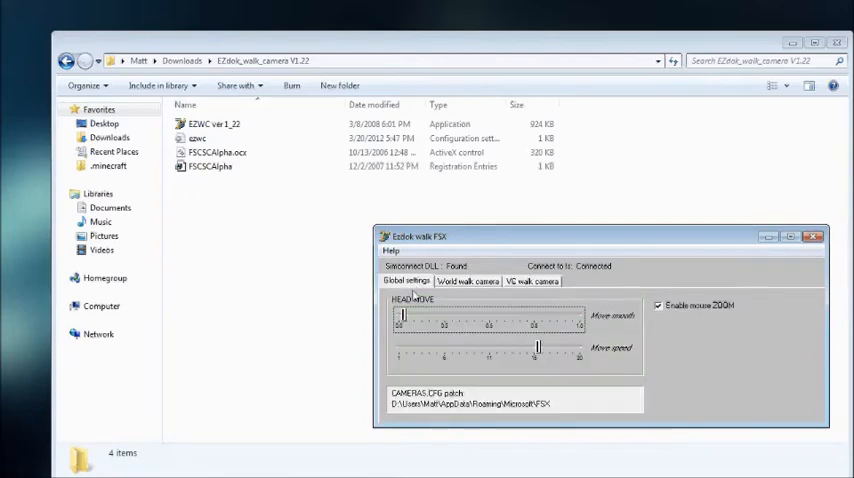
mouse_move(592, 330)
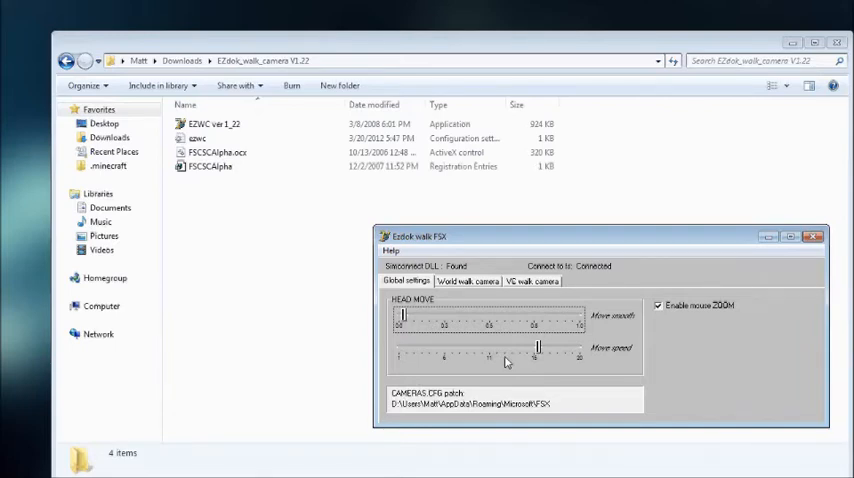
mouse_move(636, 340)
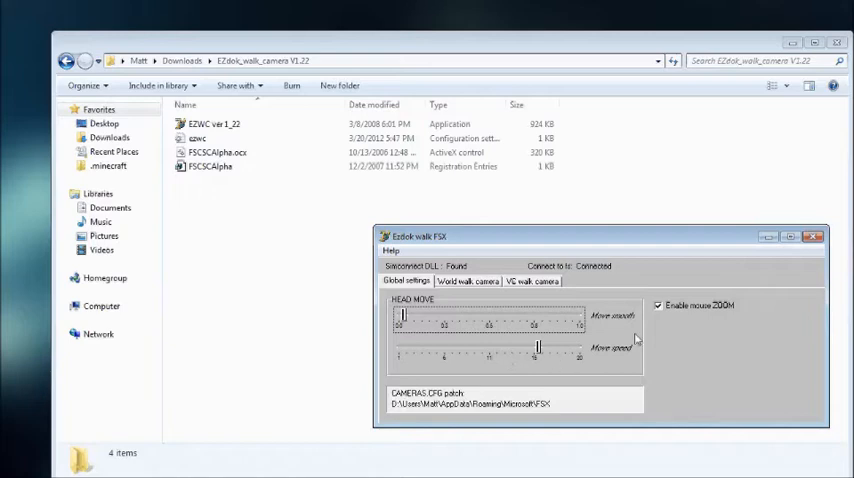
mouse_move(672, 372)
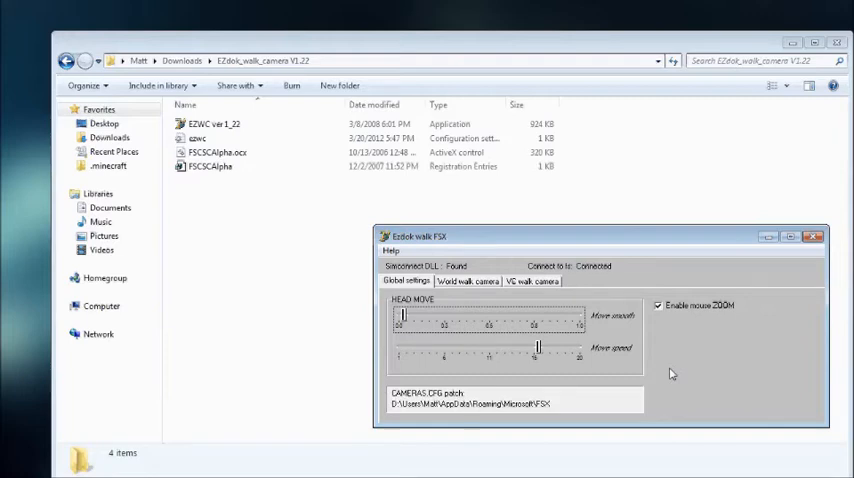
mouse_move(668, 376)
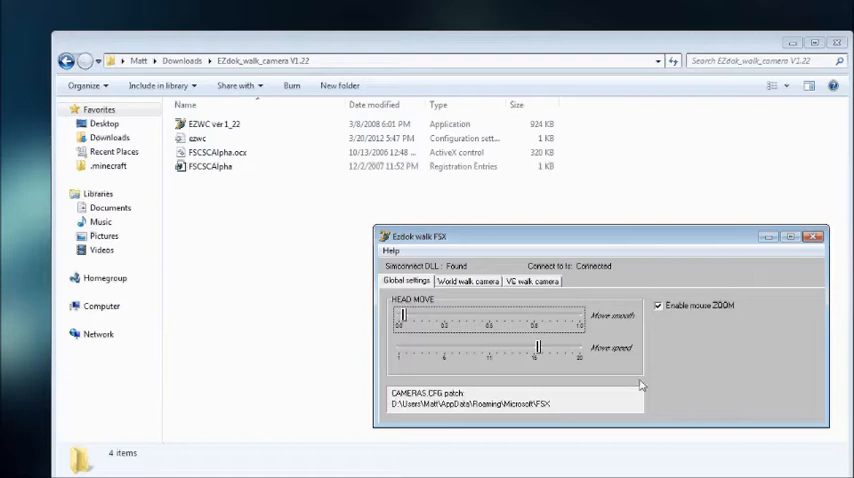
mouse_move(390, 388)
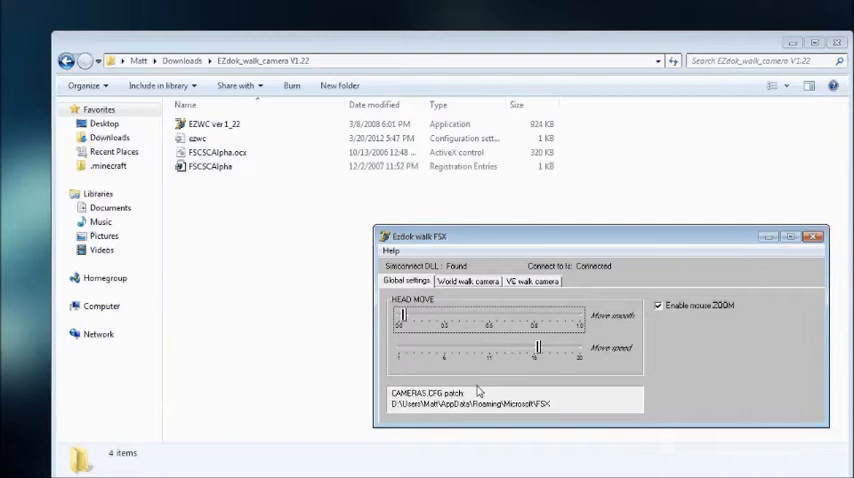
Step: Show the WorldWalk camera settings and set an acceleration value of 2.0
click(468, 280)
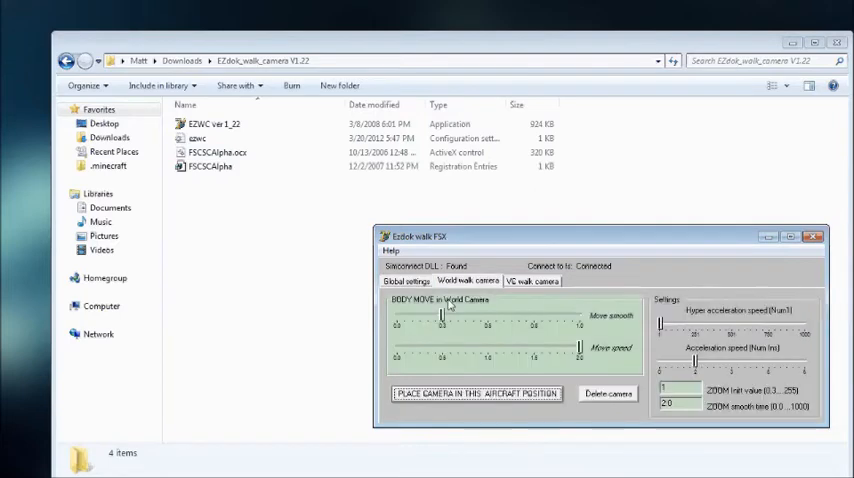
mouse_move(548, 308)
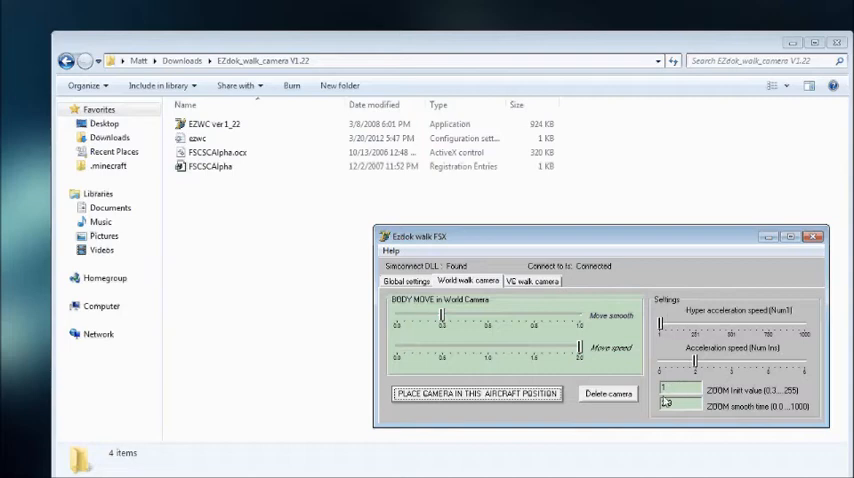
text(2.0)
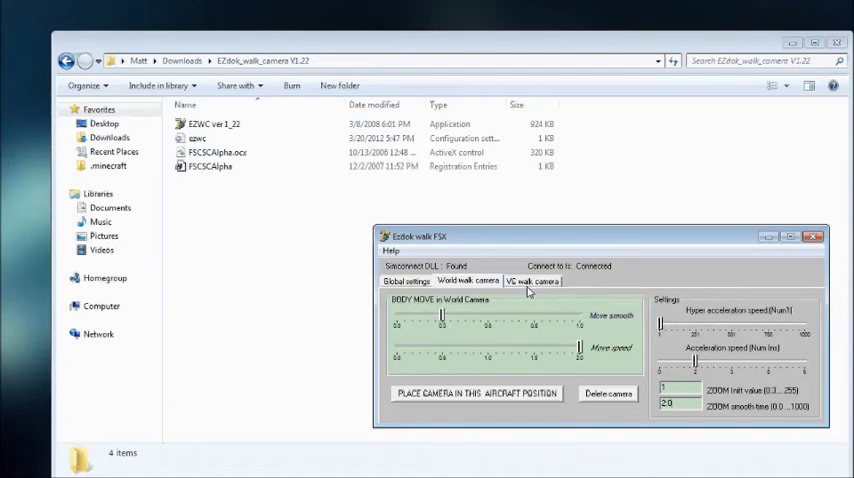
Step: Switch to VC walk camera, revisit Global settings, and end on the VC walk camera page
click(532, 280)
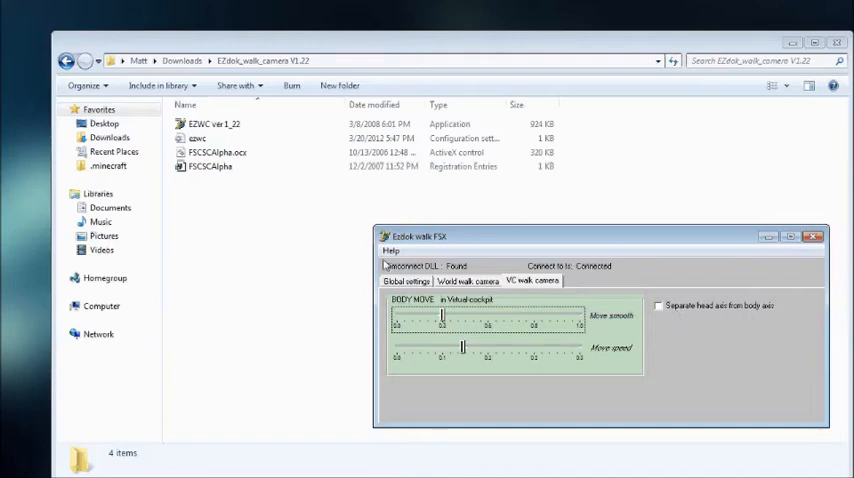
click(406, 280)
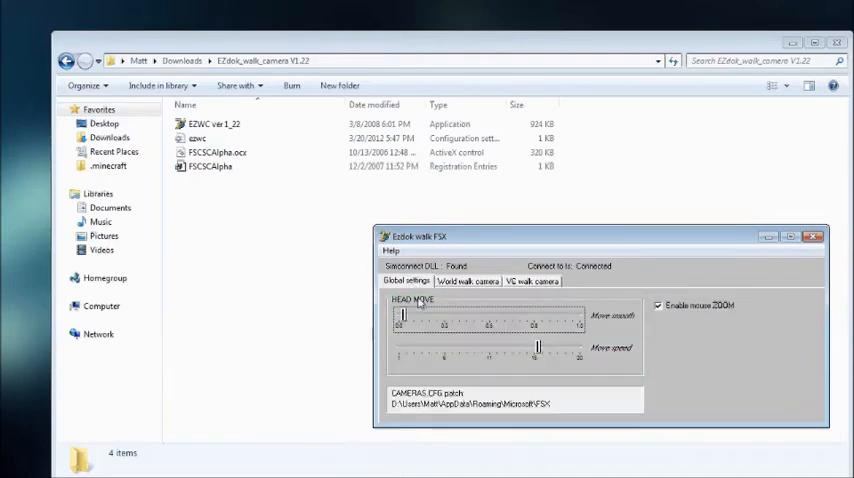
click(532, 280)
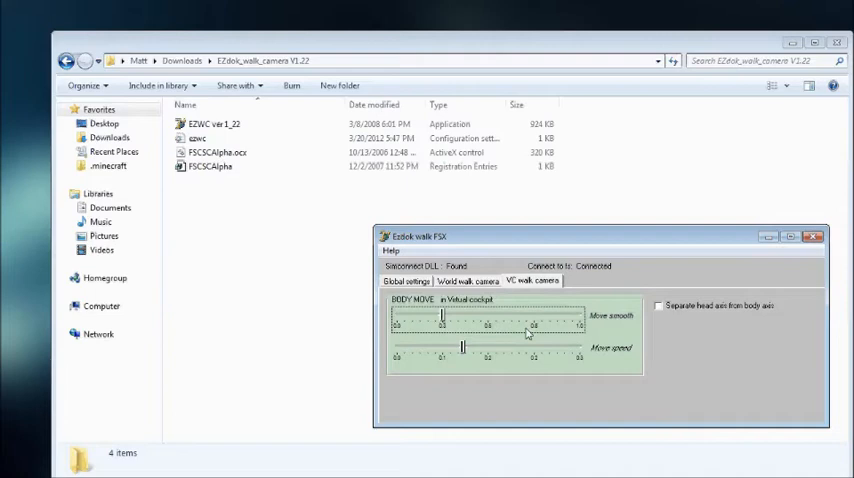